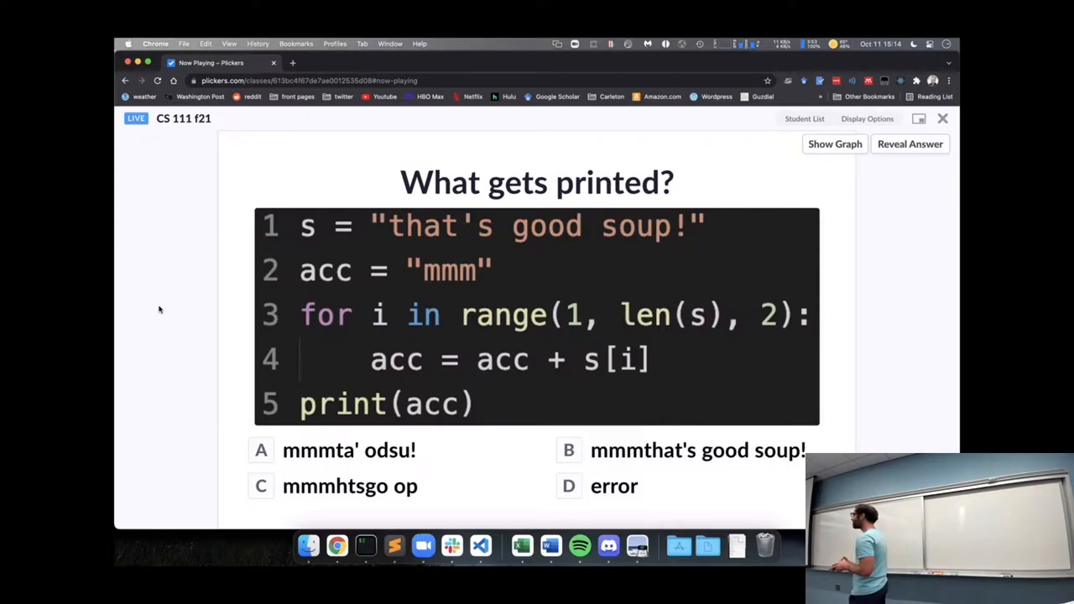
Step: Show the class response graph for the 'What gets printed?' soup-string question
click(835, 143)
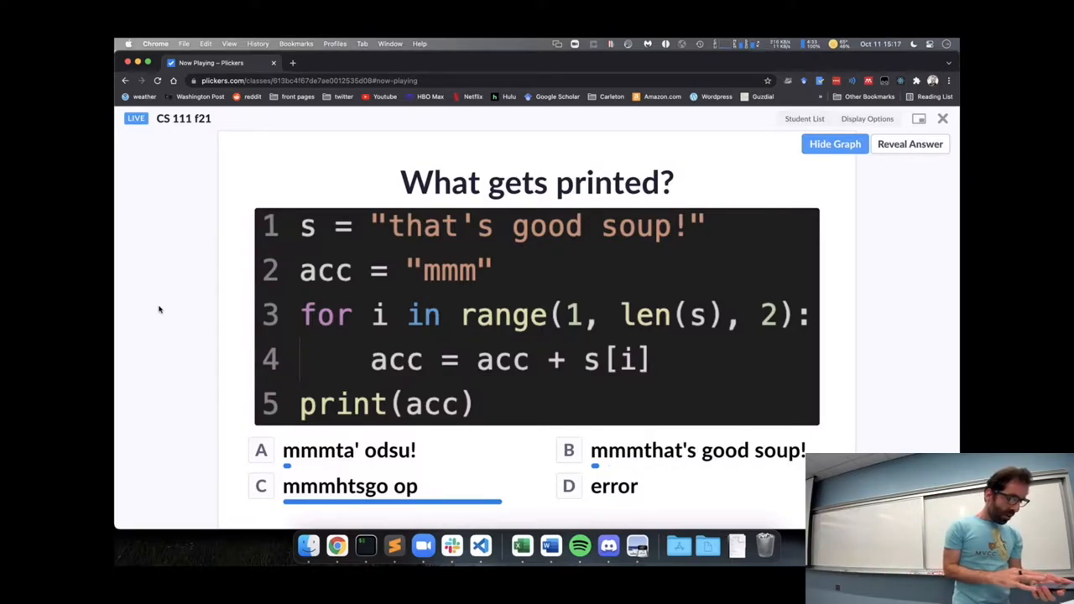
Step: Reveal 'mmmhtsgo op' as the correct answer to the soup-string question
click(910, 144)
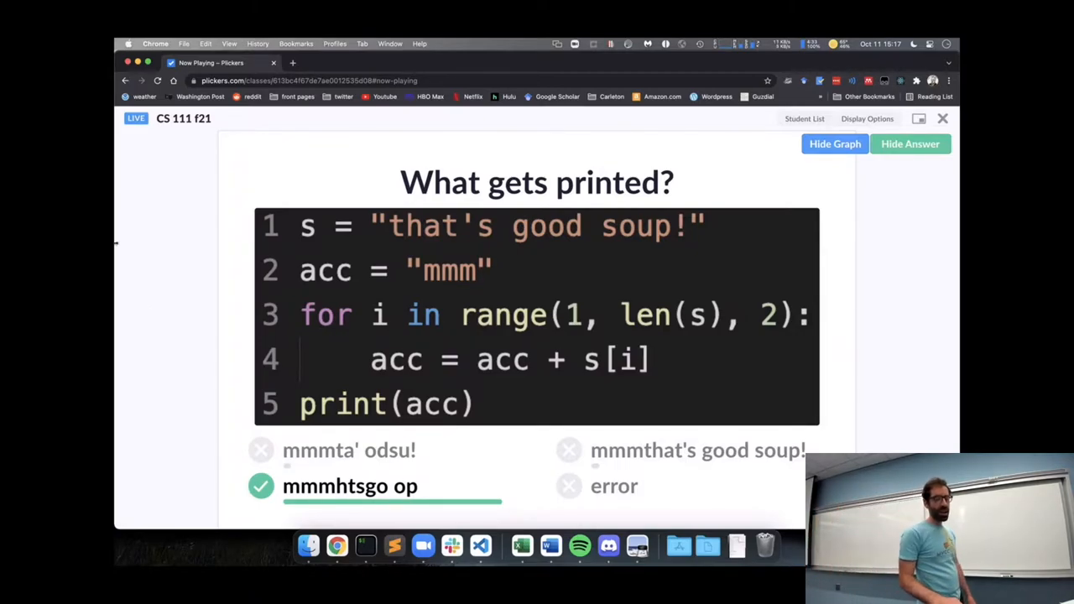
mouse_move(713, 200)
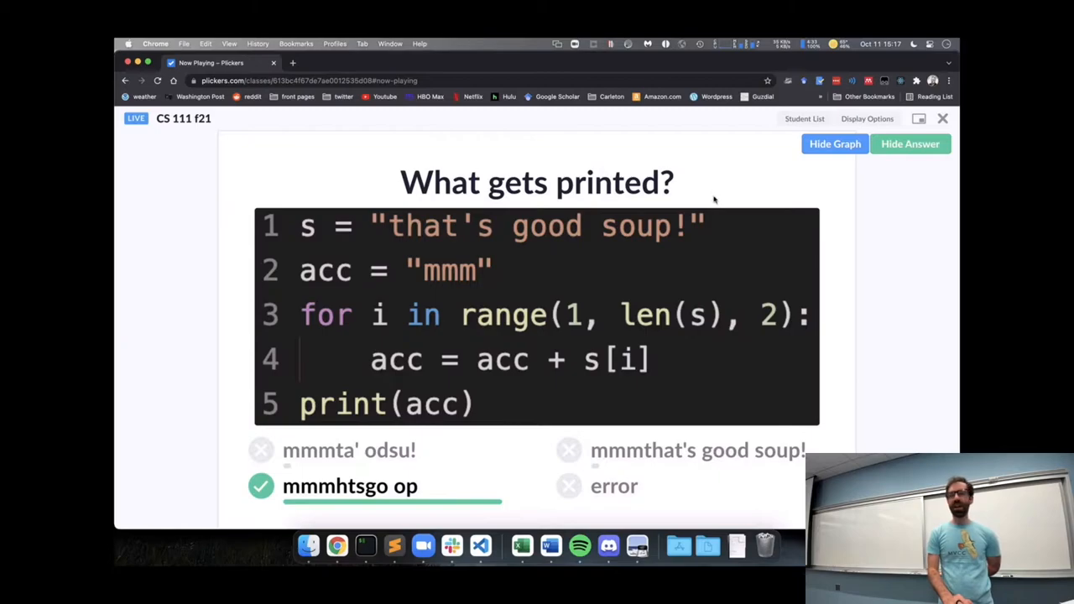
mouse_move(476, 203)
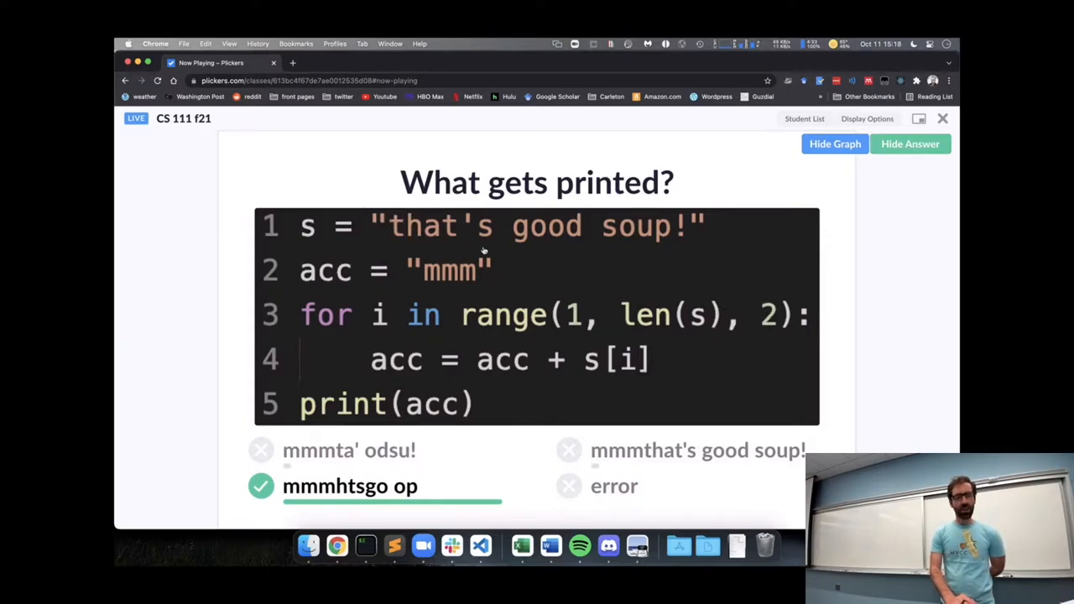
mouse_move(528, 247)
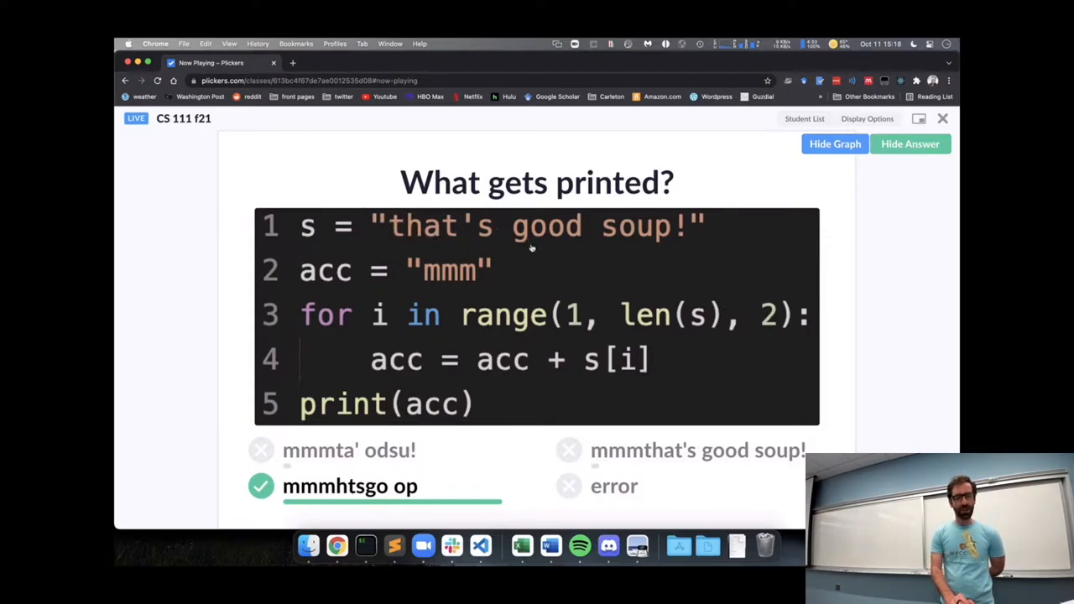
mouse_move(699, 244)
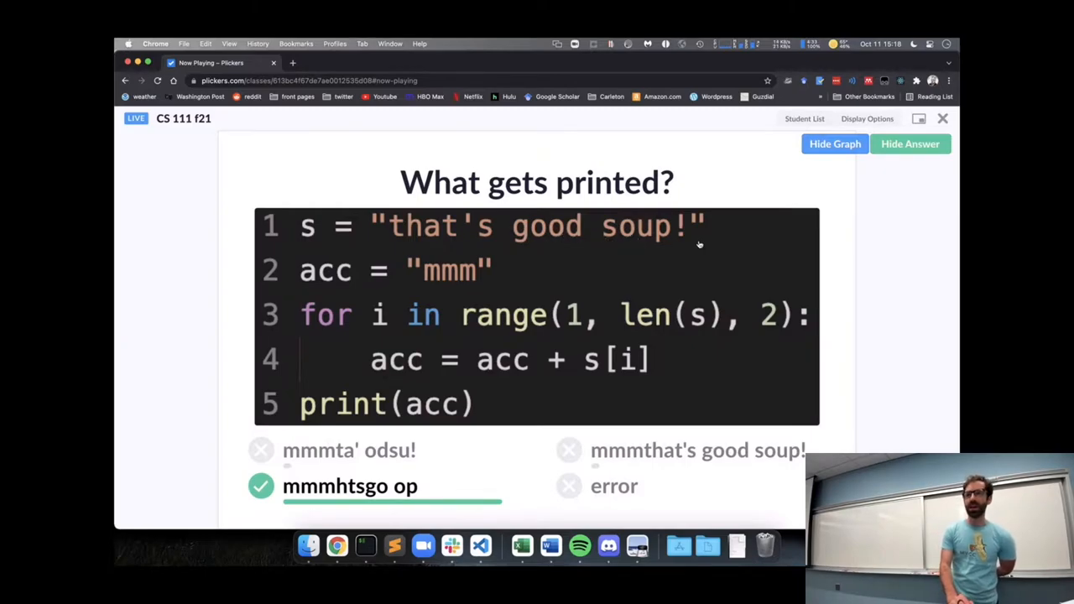
mouse_move(705, 224)
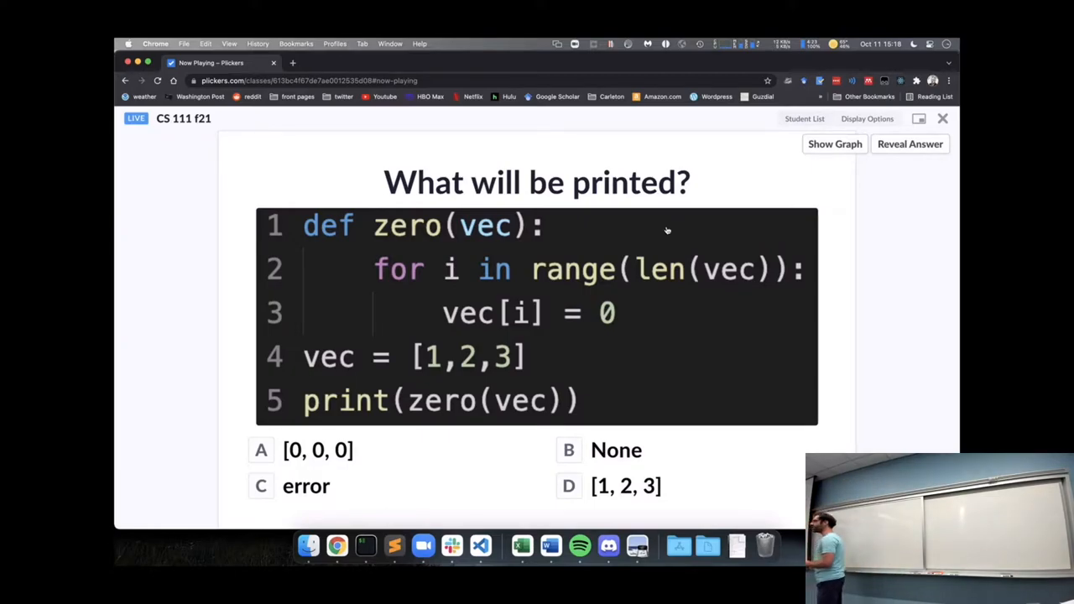
Step: Show the zero(vec) question's response graph and reveal None as correct
click(834, 143)
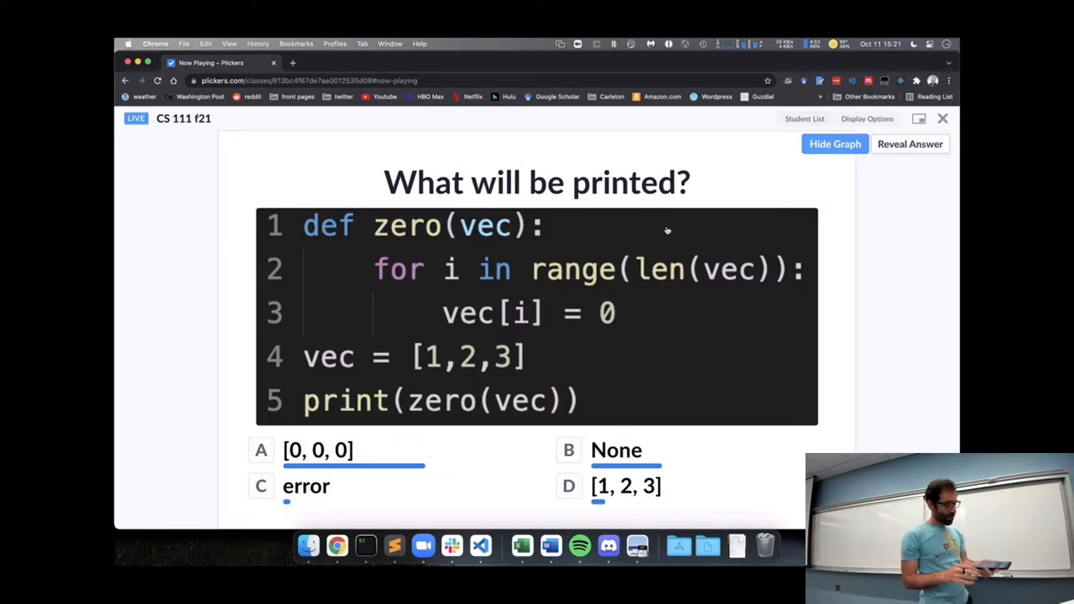
click(910, 144)
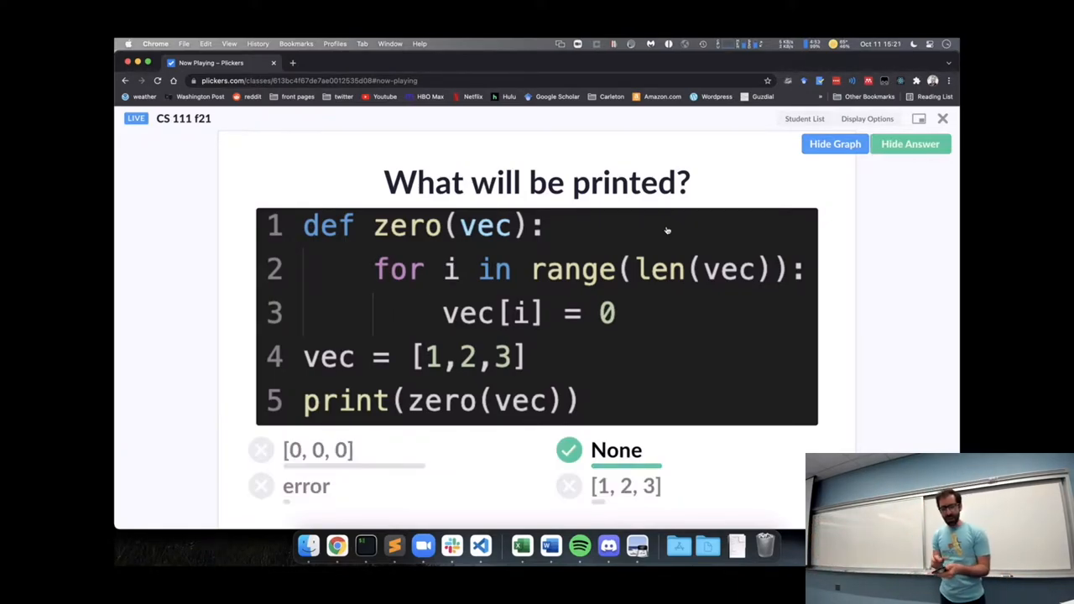